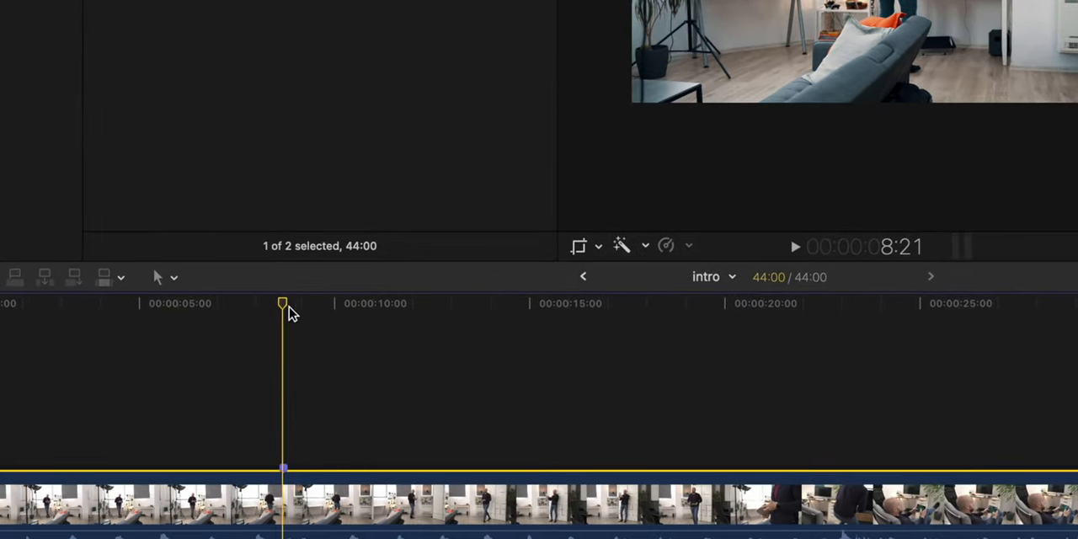
Step: Place the playhead at an earlier and a later moment in C0507 to mark clone entries
click(503, 303)
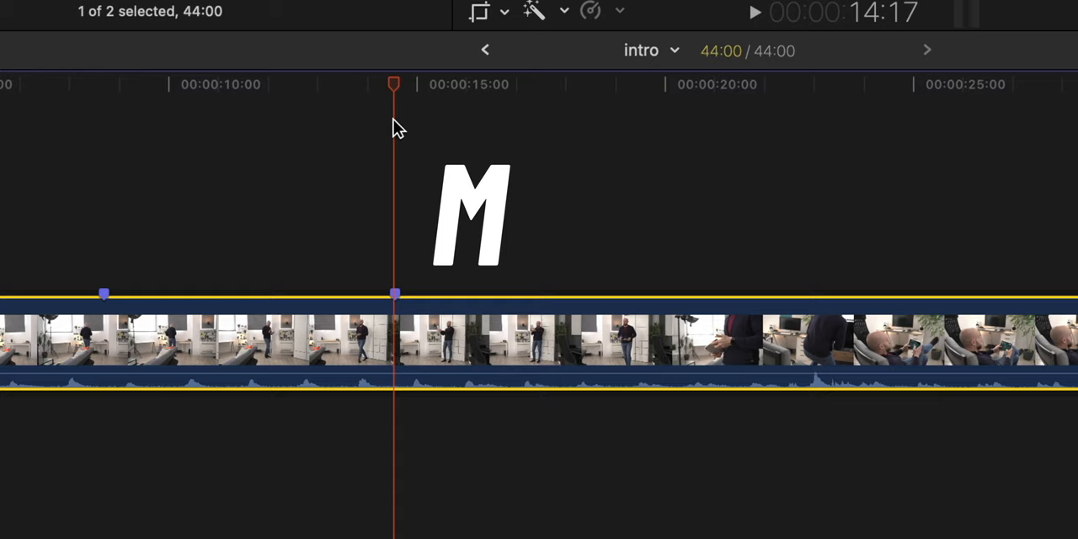
click(1045, 22)
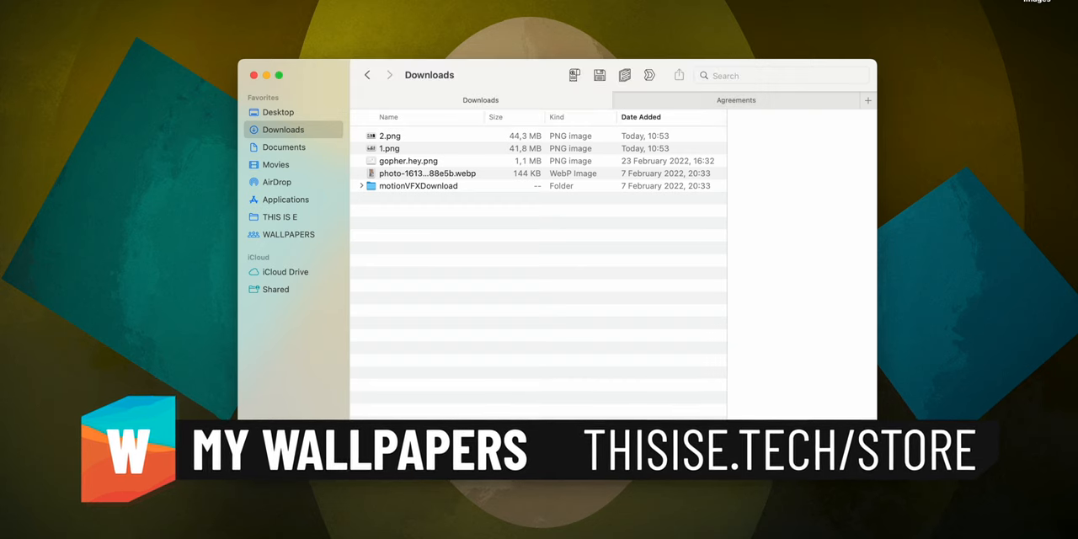
Step: Open a large downloaded PNG image from the Downloads folder
double_click(390, 149)
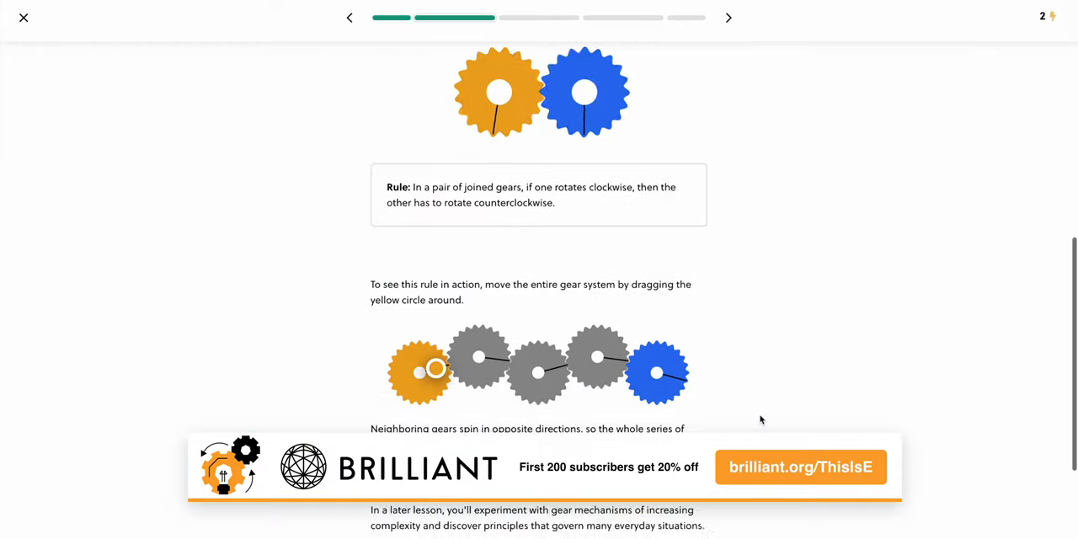
Step: Scroll past the gears lesson and browse Brilliant's Math course list under Courses
scroll(down, 3)
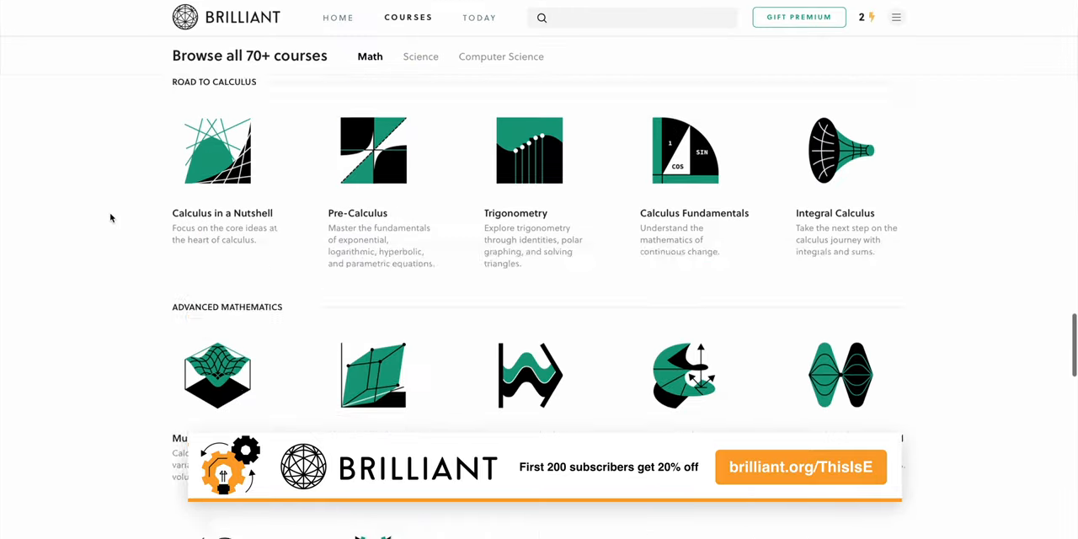
click(421, 57)
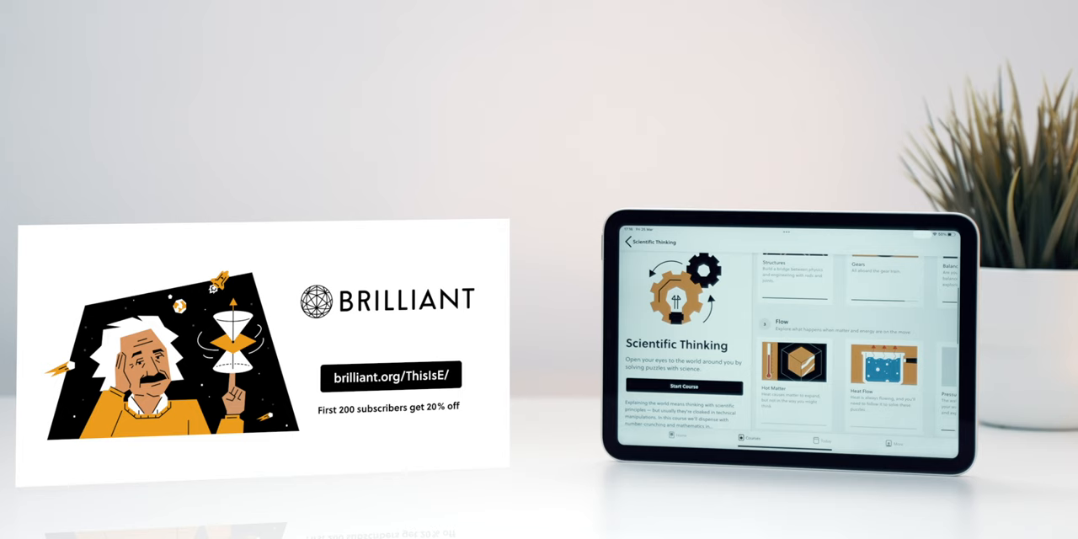
scroll(down, 3)
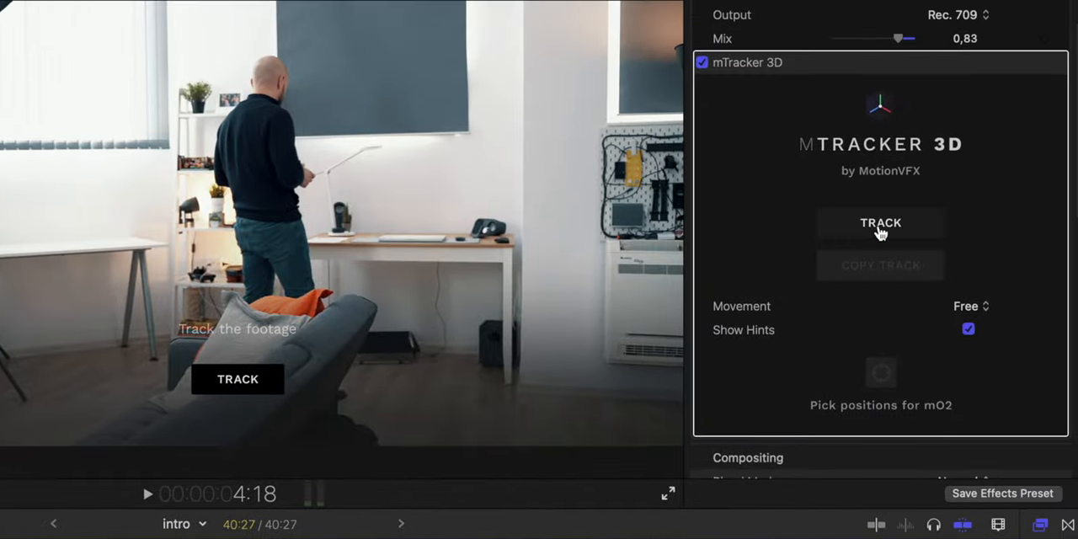
Step: Run mTracker 3D's TRACK analysis on the C0507 office footage
click(881, 223)
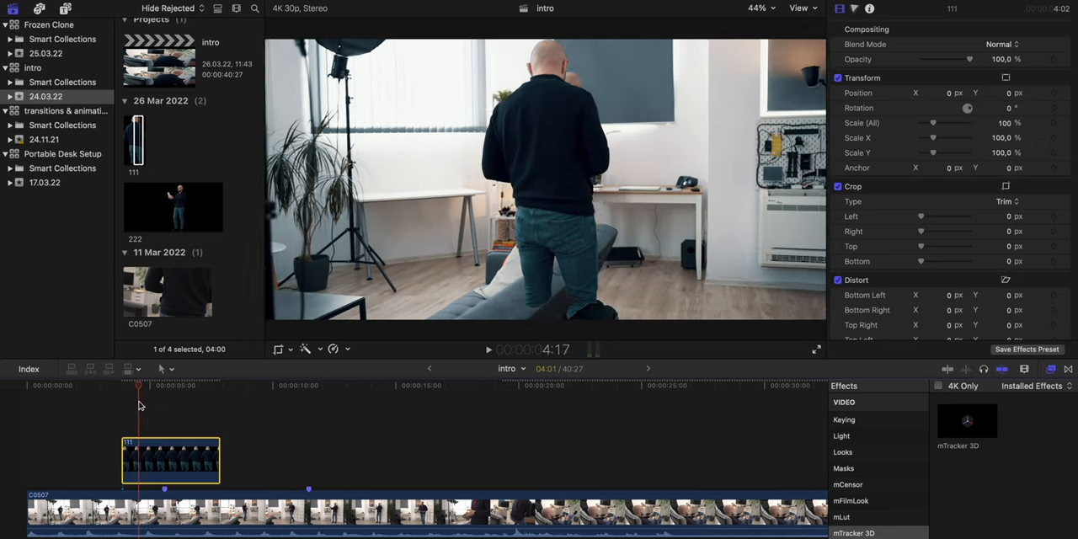
Step: Add the mTracker 3D Drop Zone Basic title above the footage and toggle its intro animation
click(172, 512)
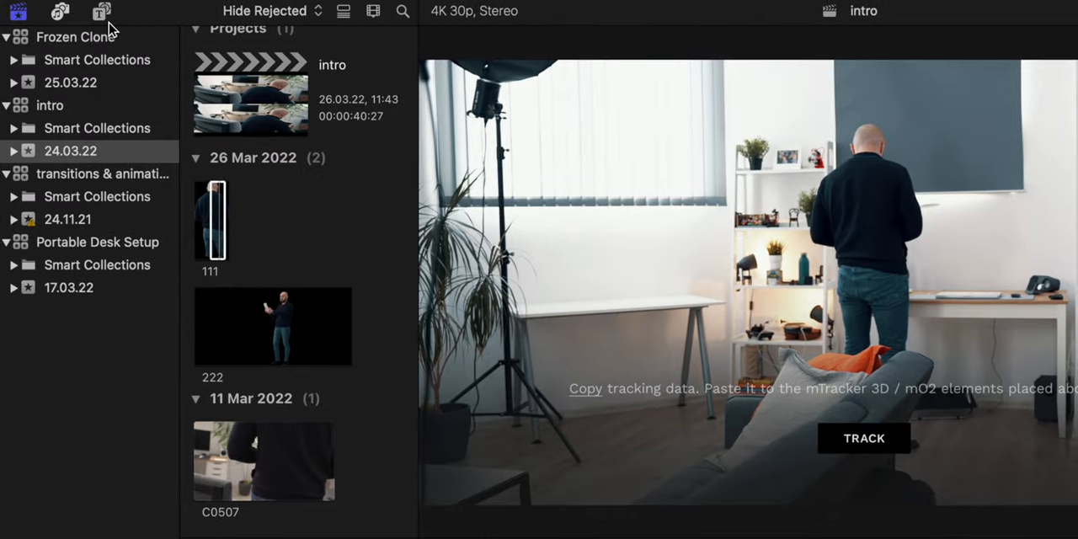
click(101, 11)
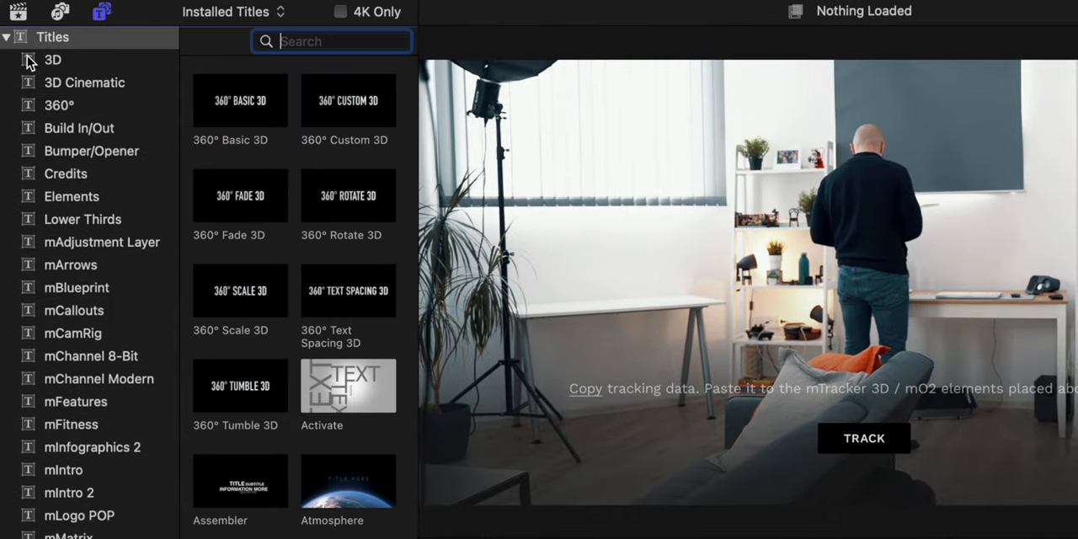
scroll(down, 3)
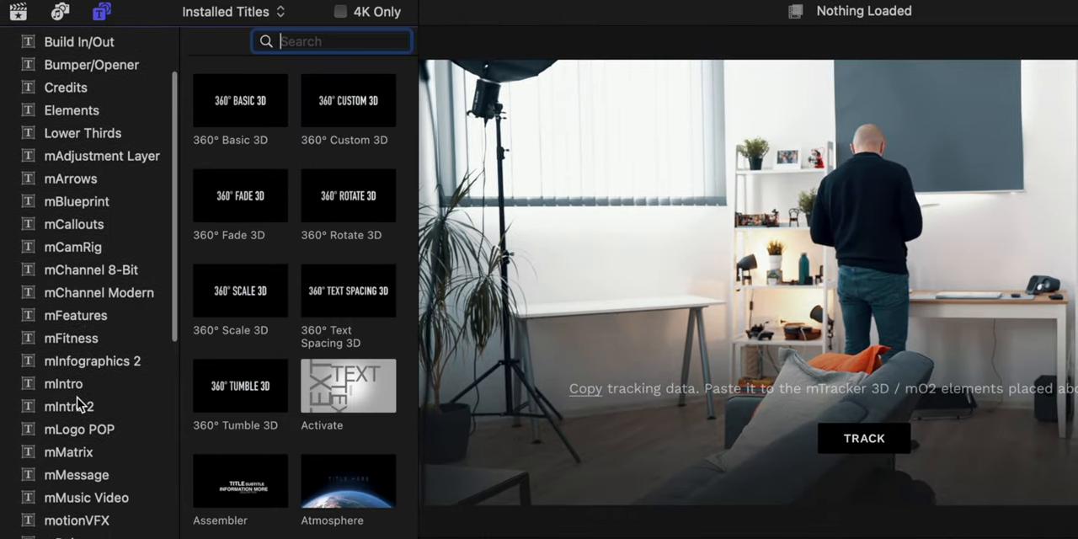
scroll(down, 3)
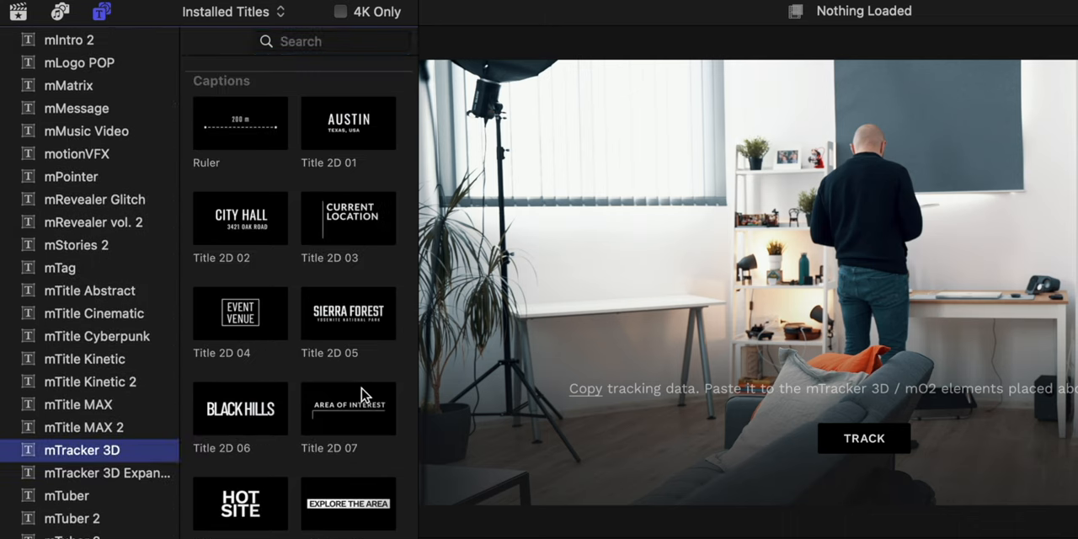
scroll(down, 3)
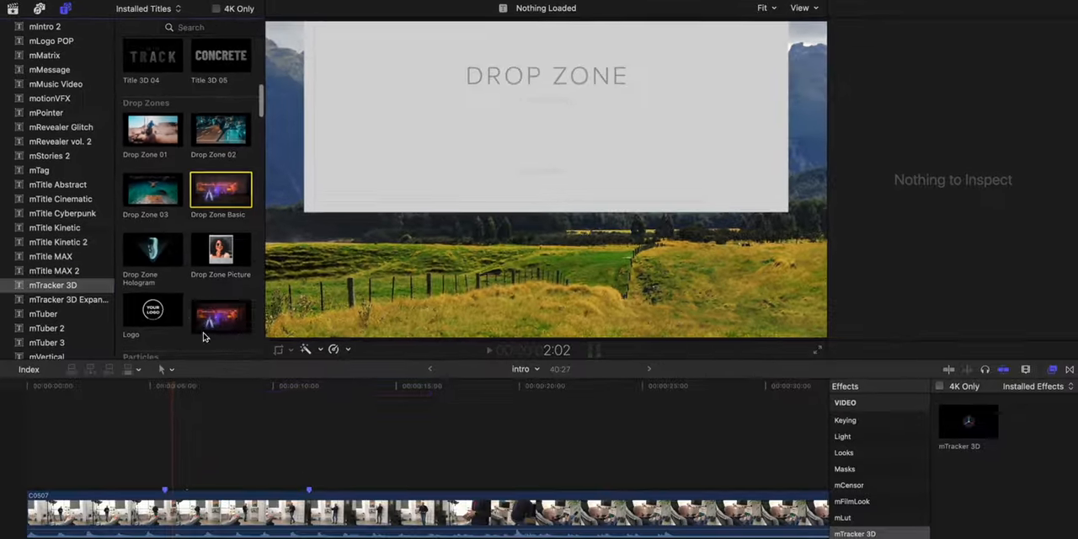
double_click(221, 189)
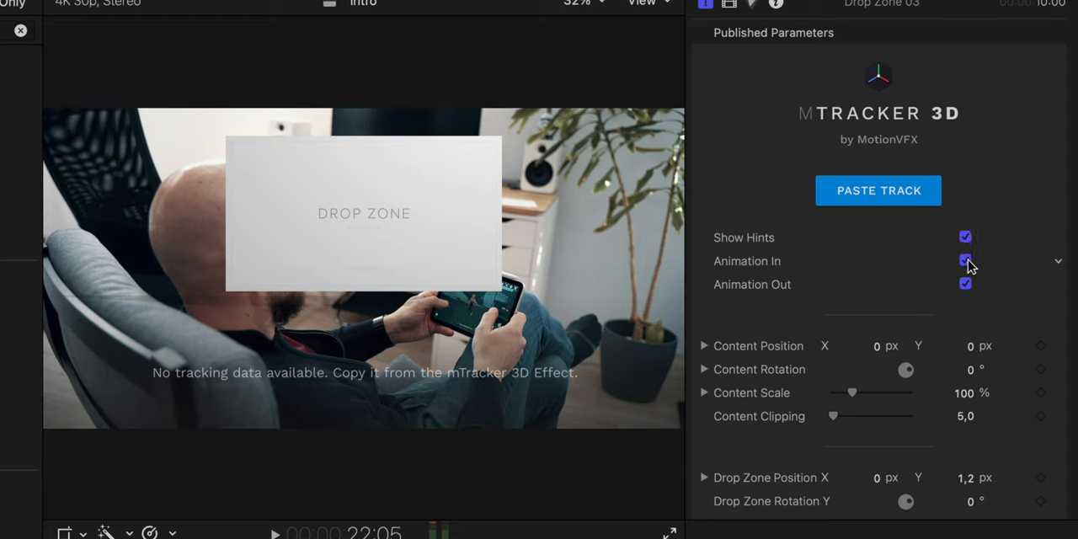
click(966, 261)
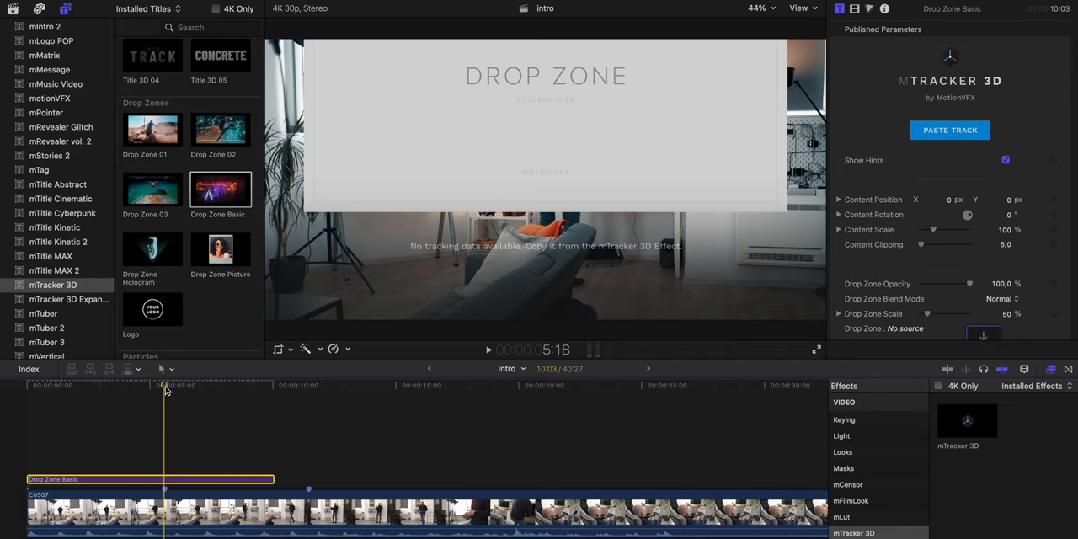
mouse_move(206, 491)
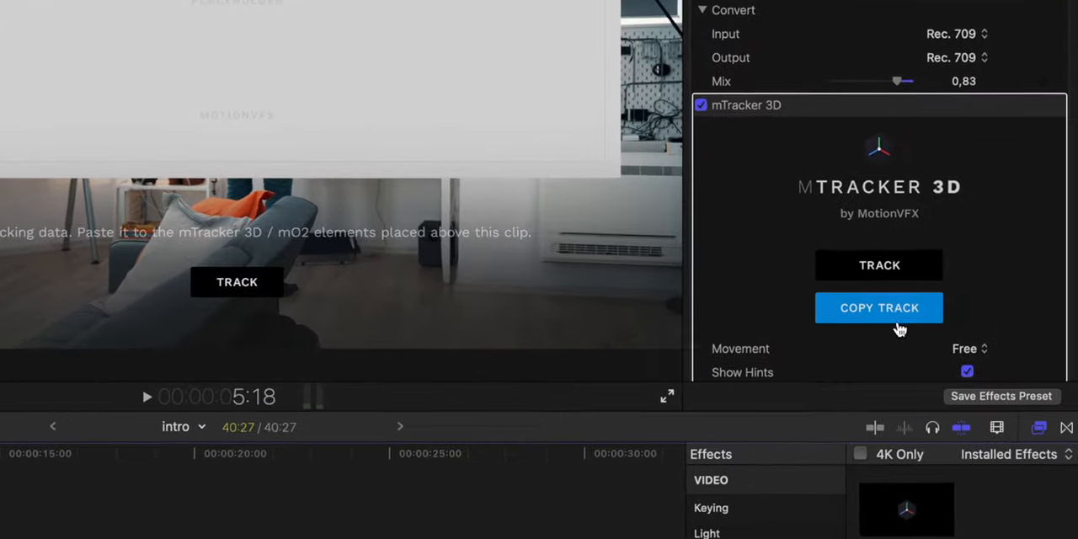
mouse_move(125, 495)
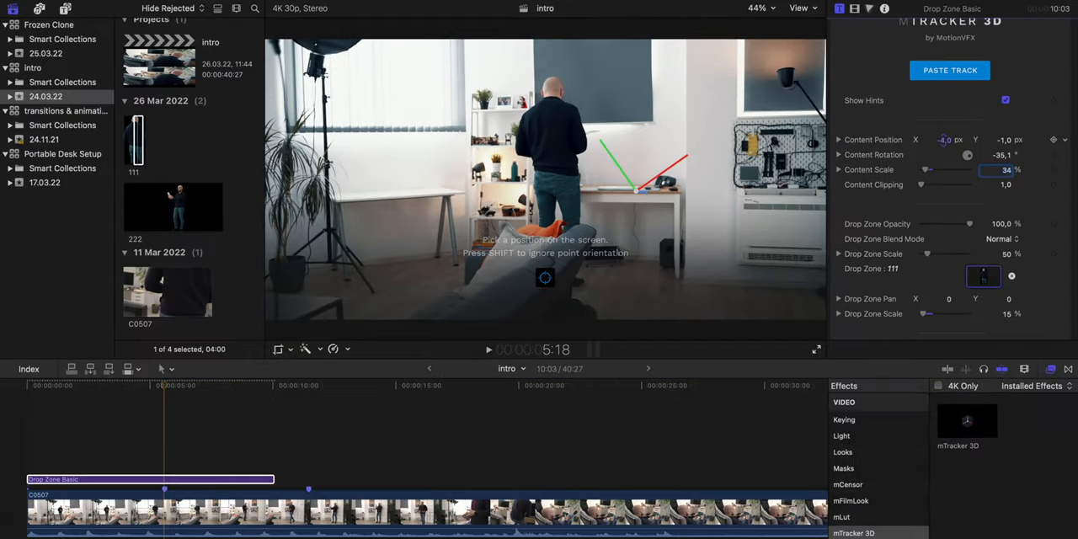
Step: Pick a tracked spot for clone 111 and set the preview zoom to 50%
click(115, 391)
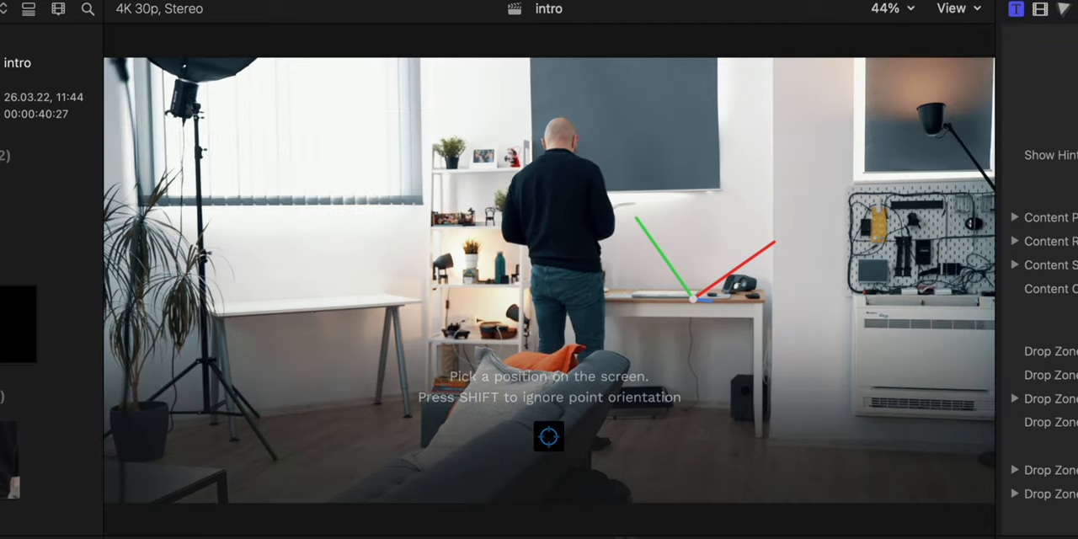
click(886, 9)
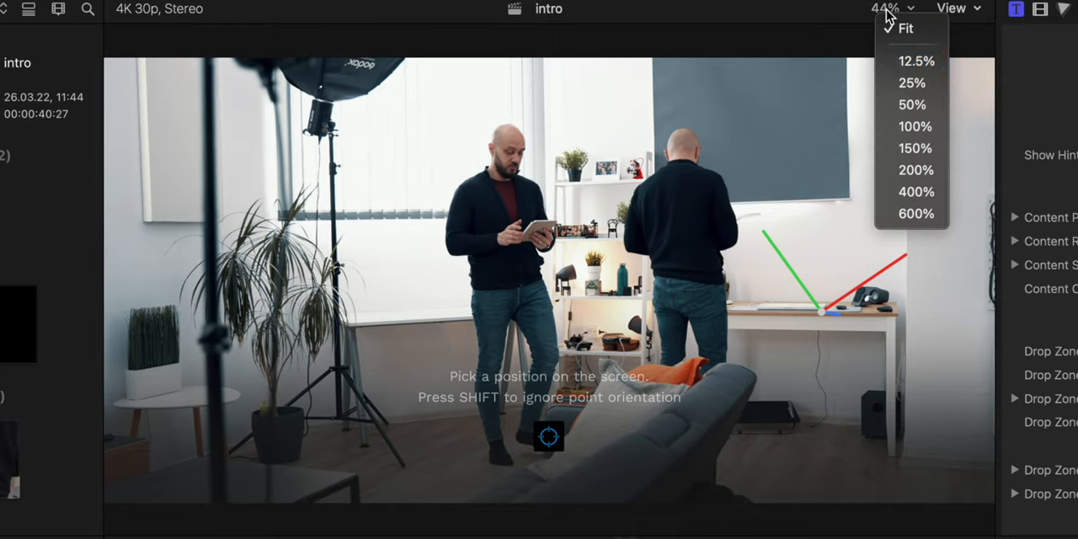
click(915, 125)
text(1)
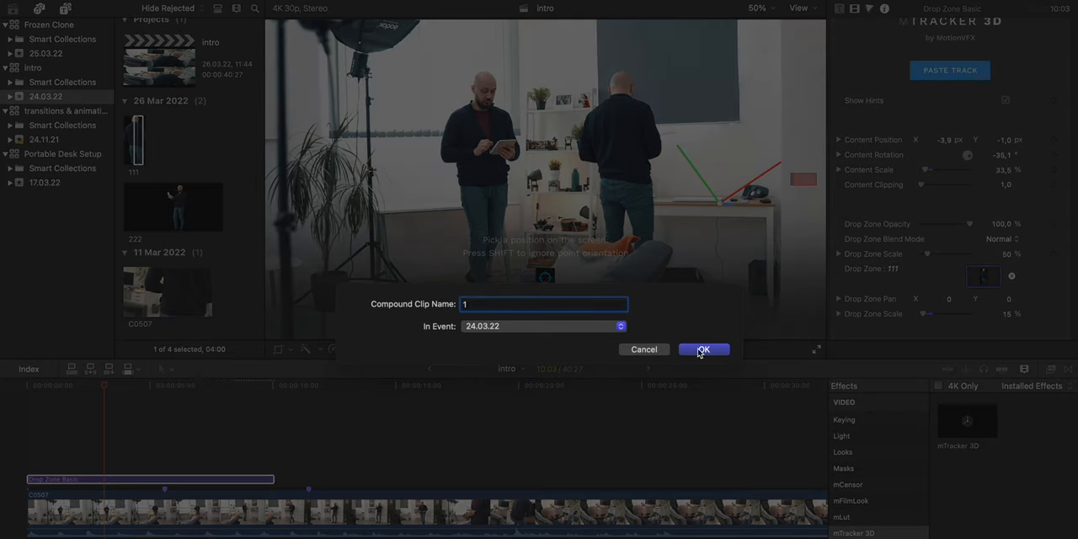
Step: Create compound clips from the drop zones and confirm their Clone names
click(703, 350)
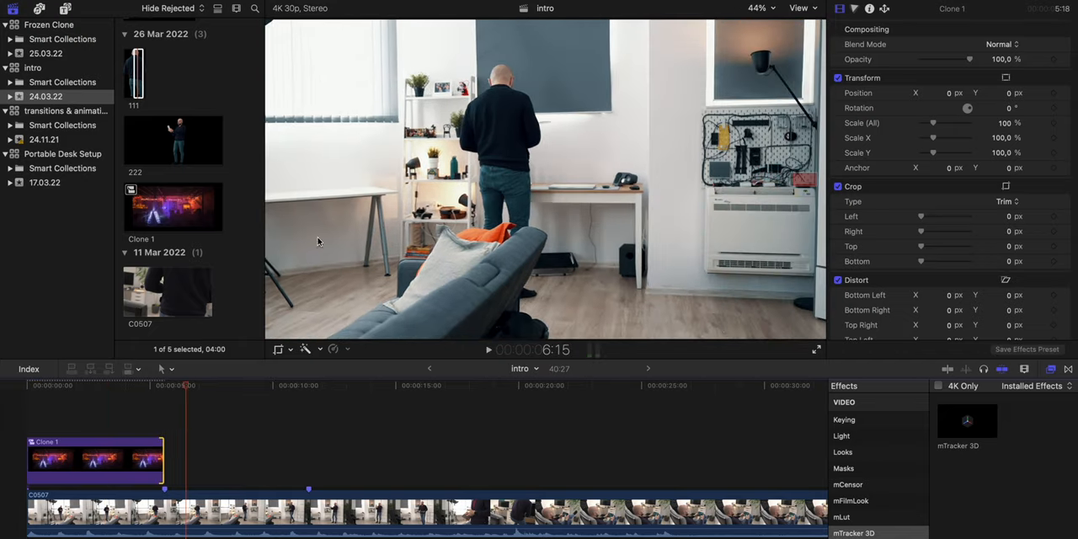
click(154, 385)
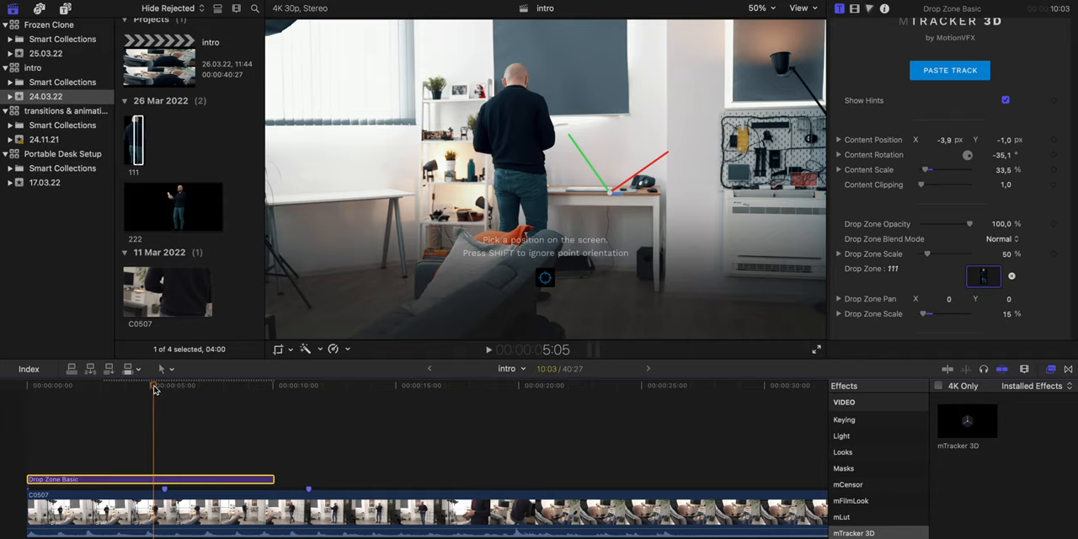
click(107, 385)
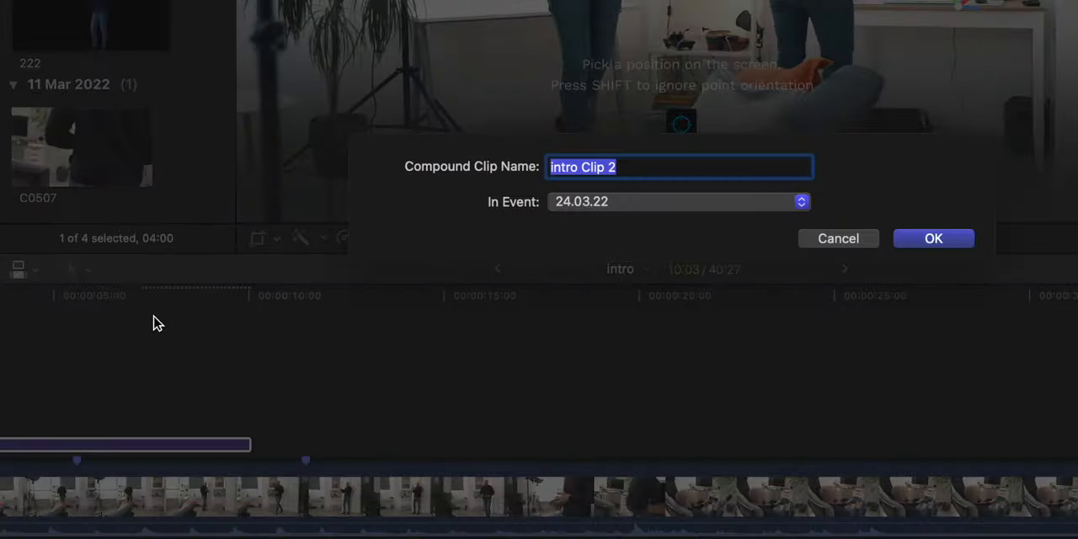
text(1)
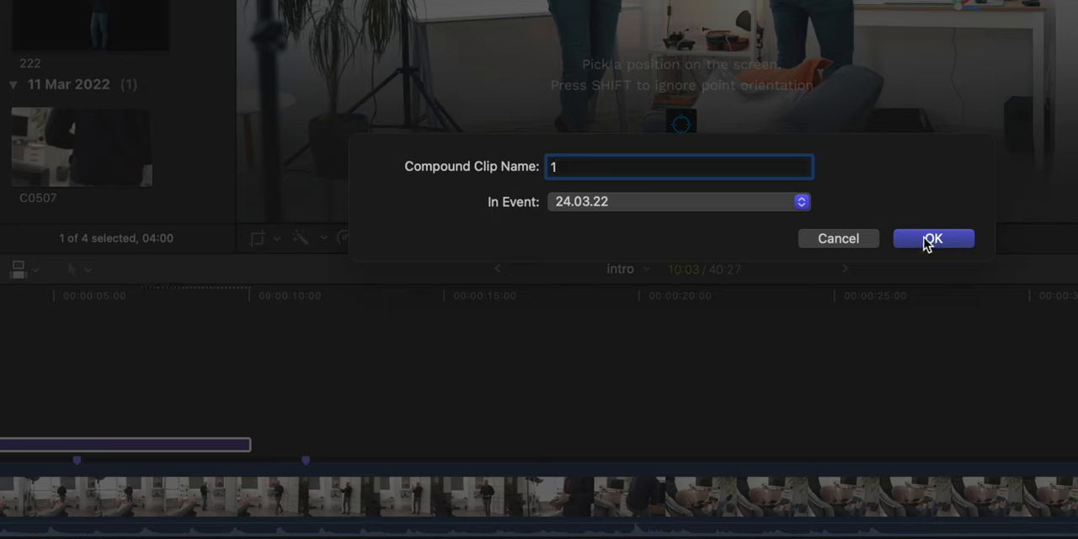
text(Co)
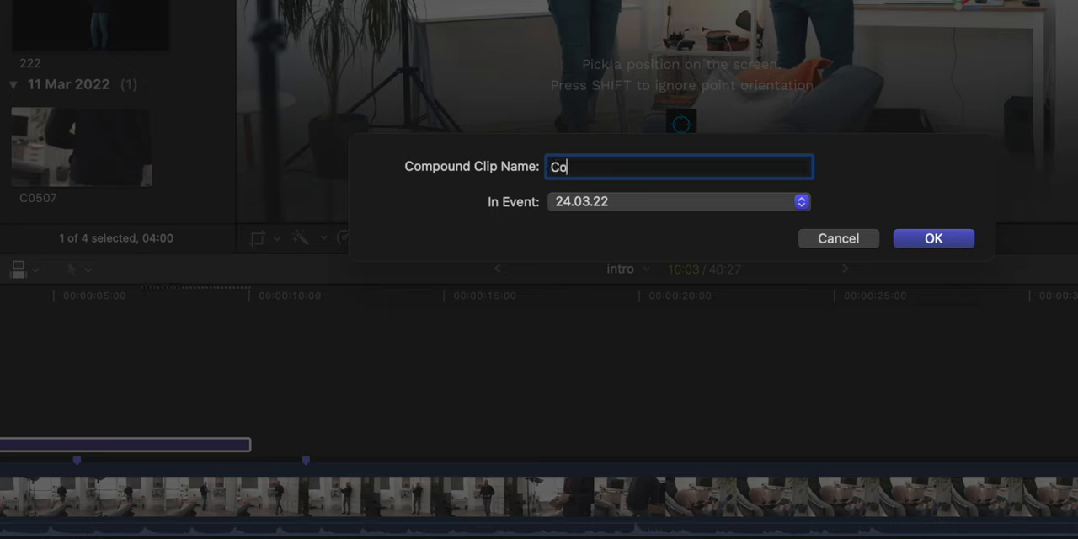
click(933, 238)
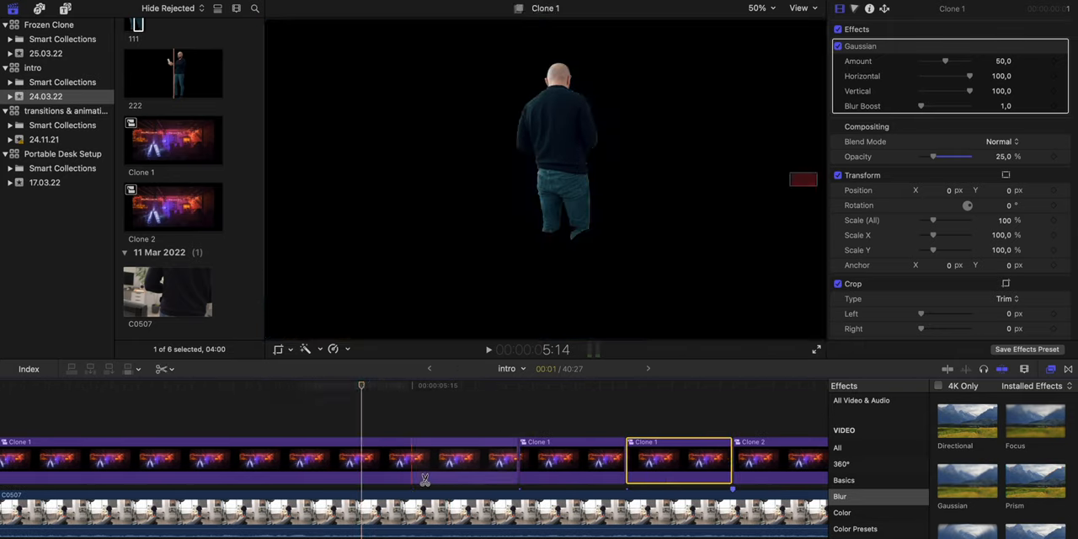
Step: Select the Clone 2 piece and set its Gaussian blur Amount to 25
click(464, 461)
text(25)
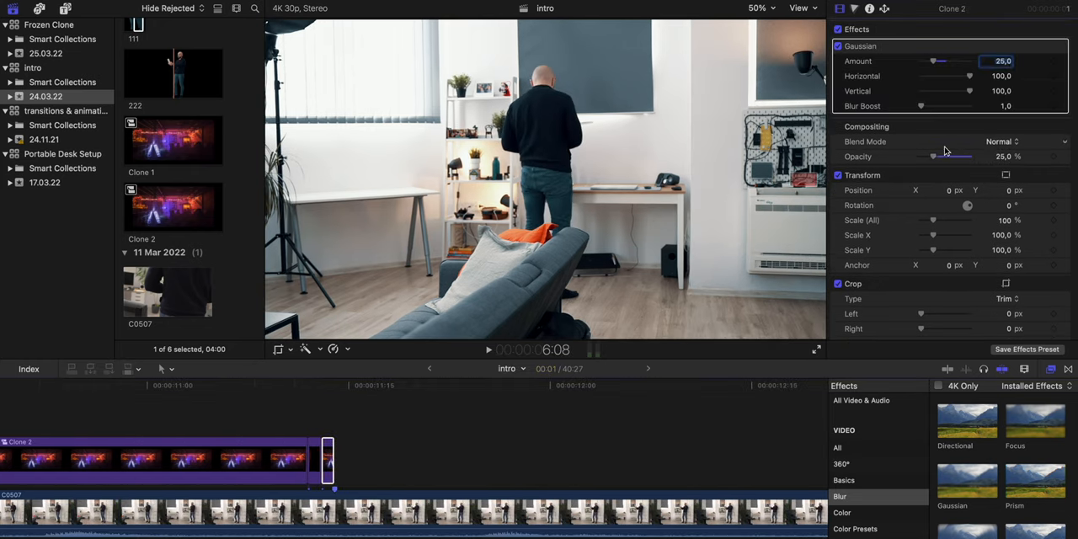
click(489, 350)
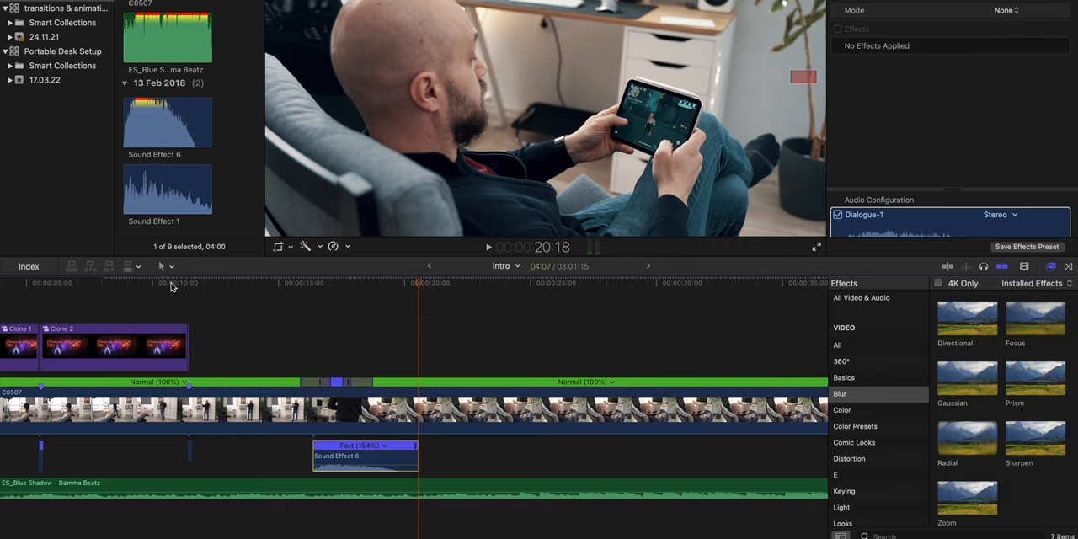
mouse_move(345, 364)
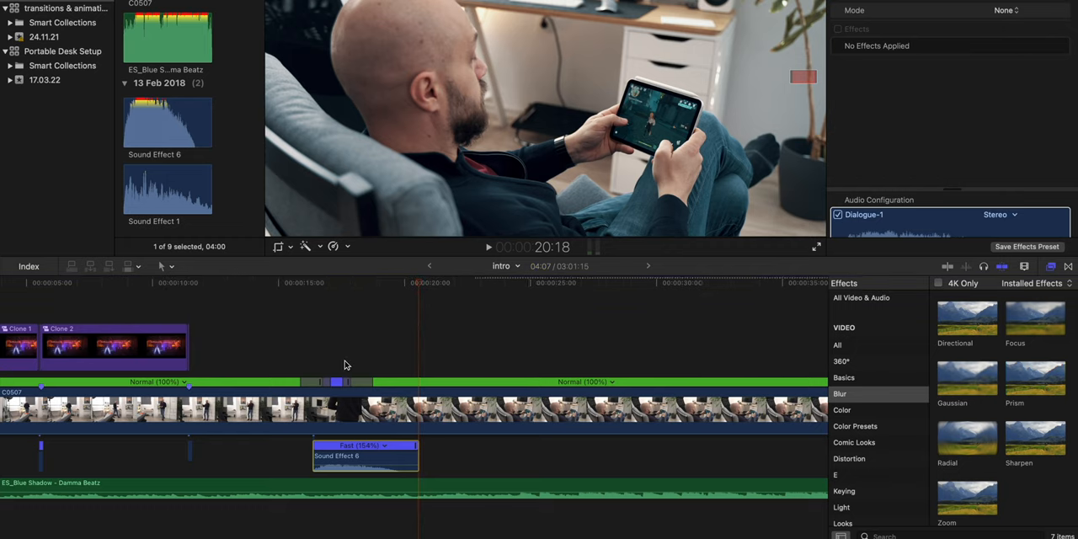